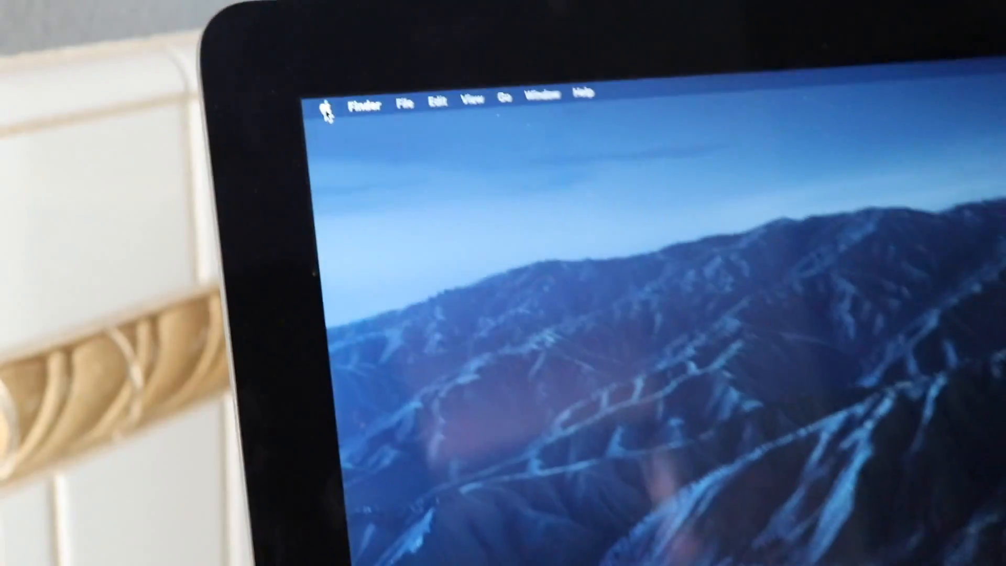
Step: Launch System Preferences from the Apple menu, showing the full grid of settings panes
click(326, 106)
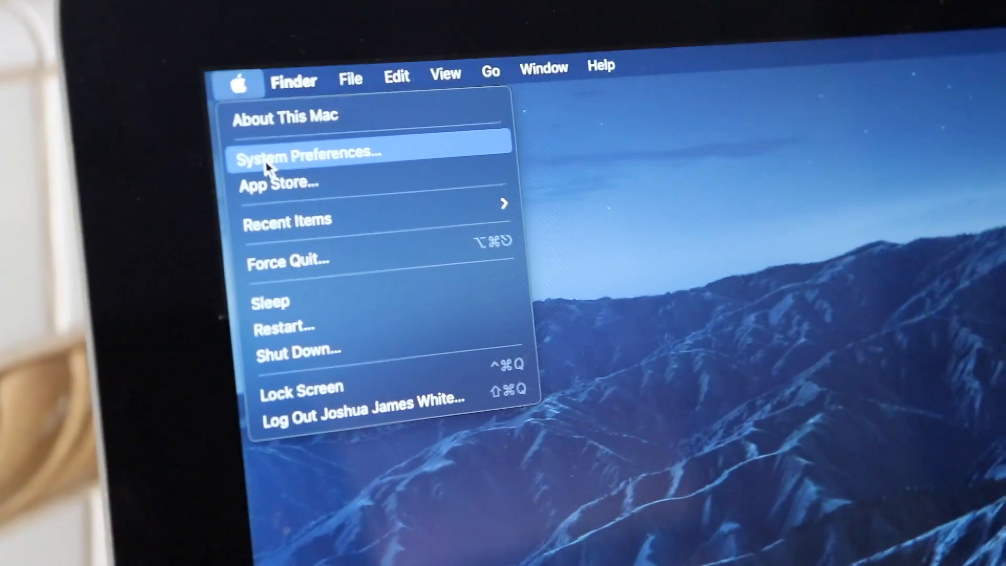
click(309, 152)
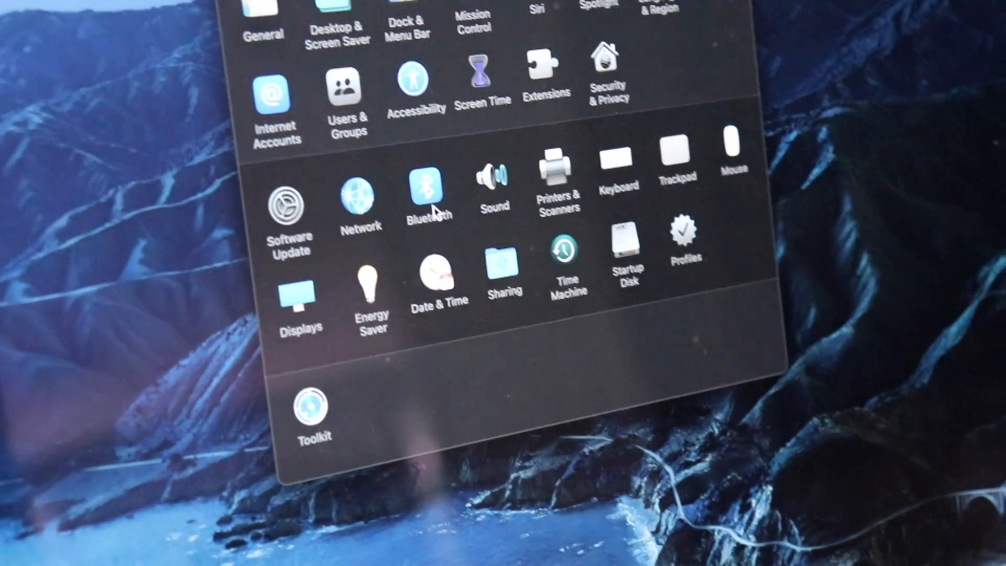
click(426, 186)
text(xbox)
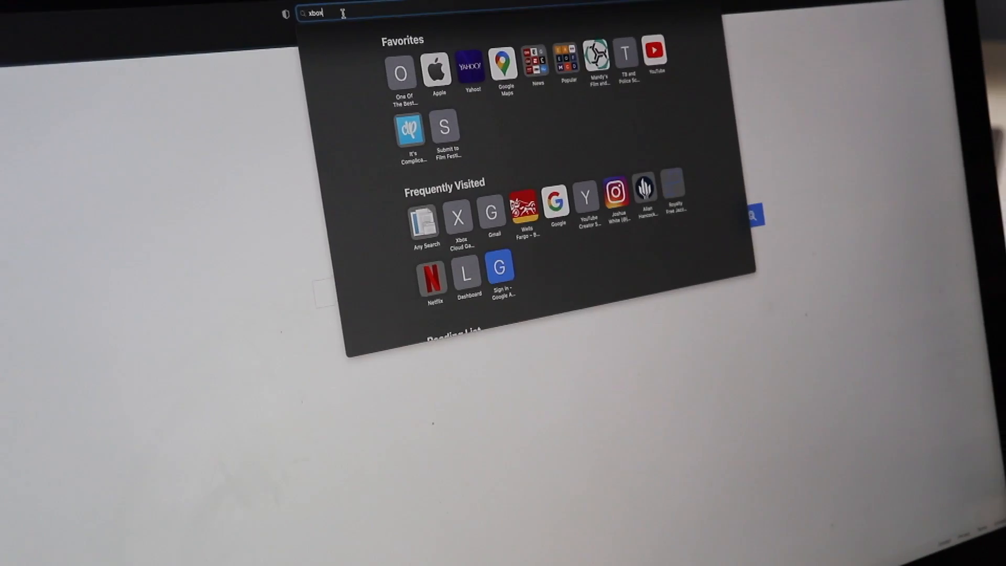
Step: Submit the Google search so Safari shows results for 'xbox cloud gaming'
key(Return)
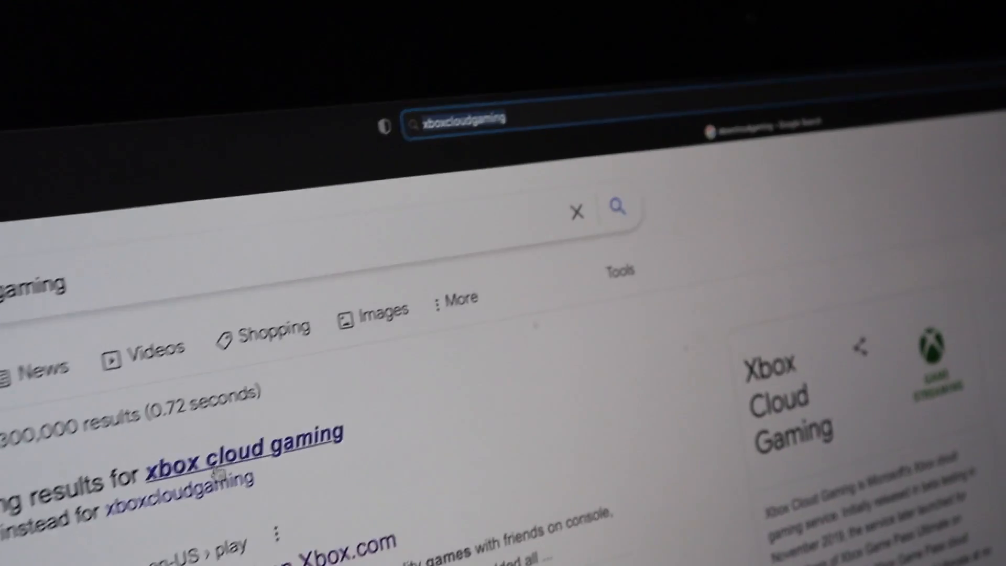